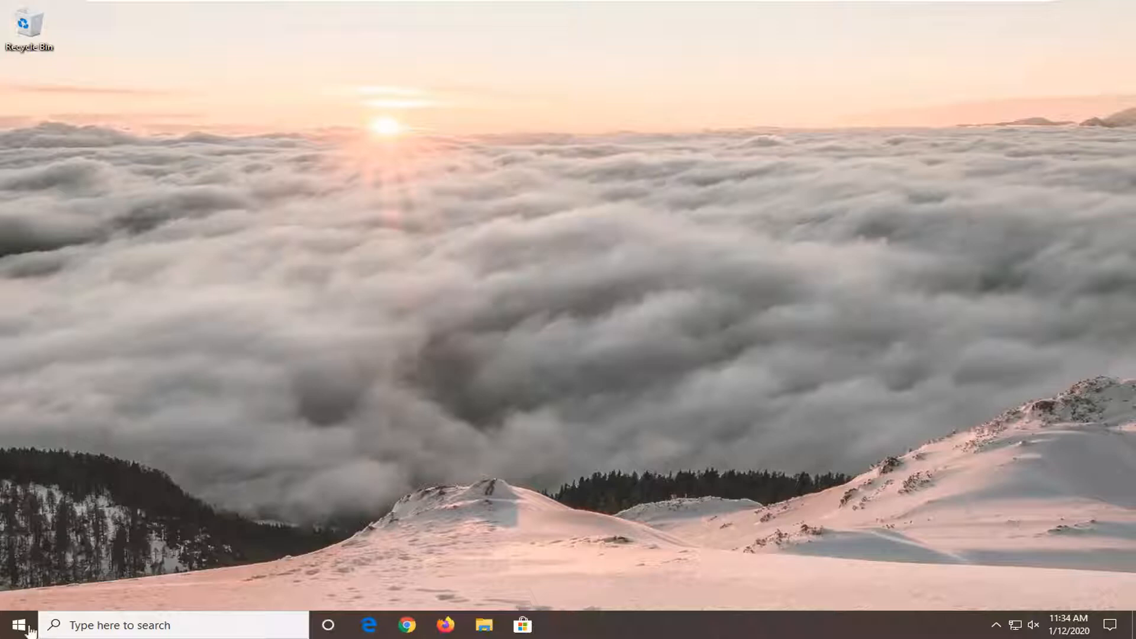
- Search for Device Manager and launch Update driver on the VMware SVGA 3D adapter
text(device manager)
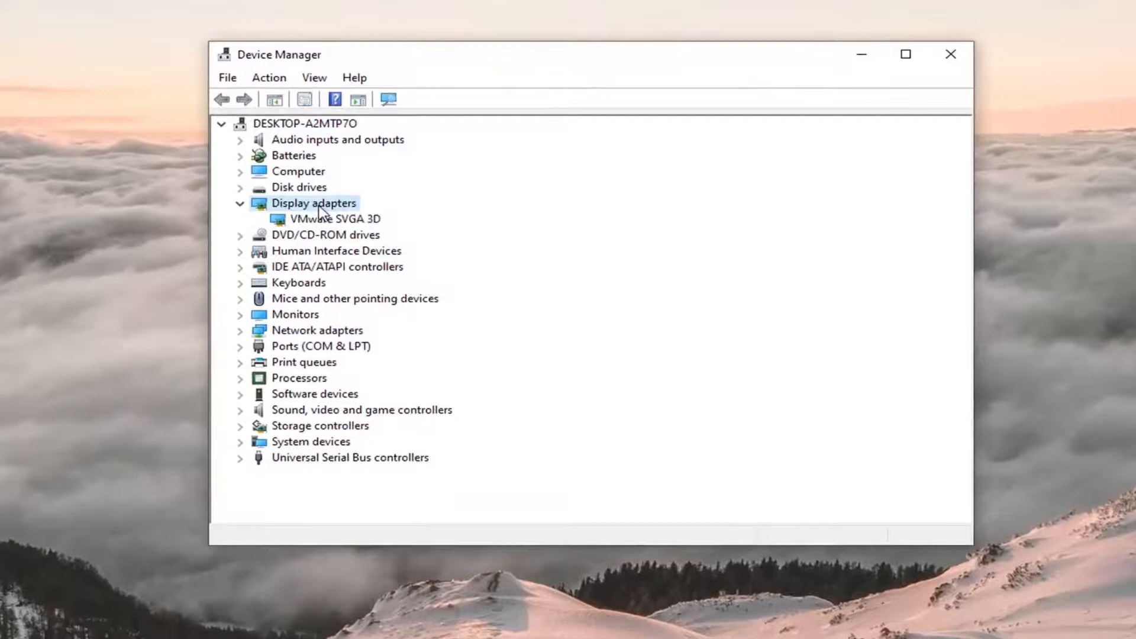
click(333, 219)
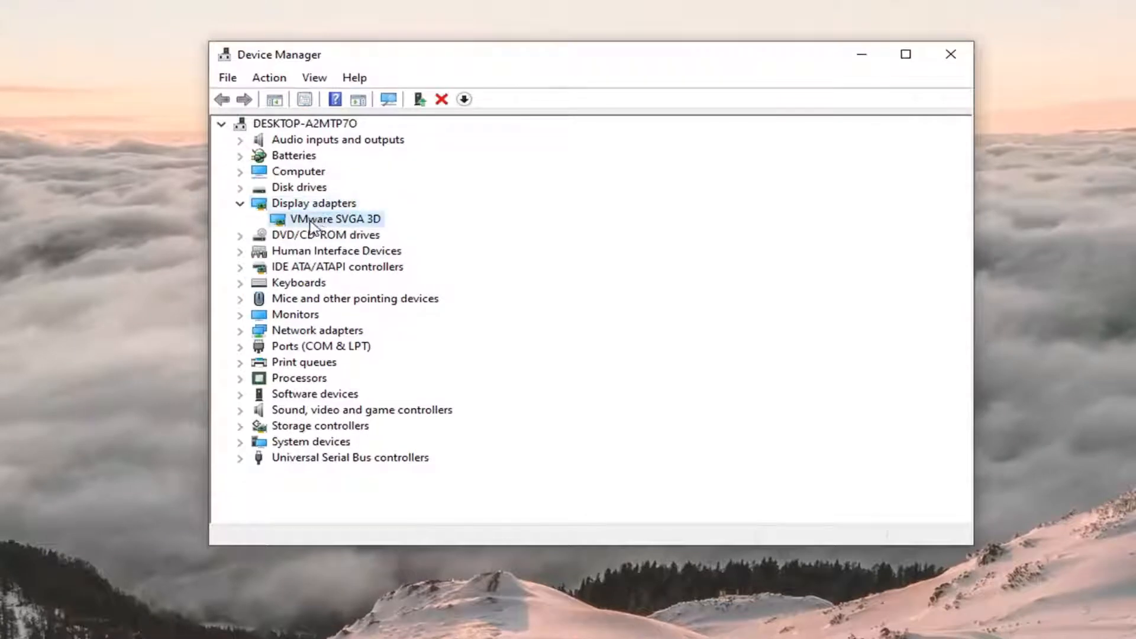
right_click(333, 219)
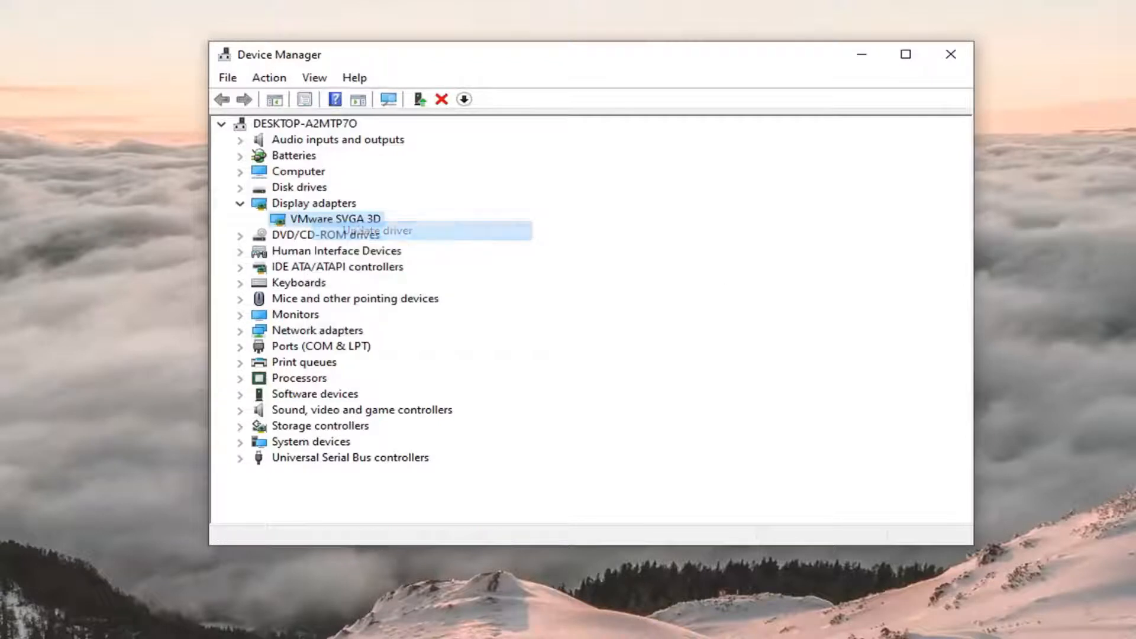
click(377, 230)
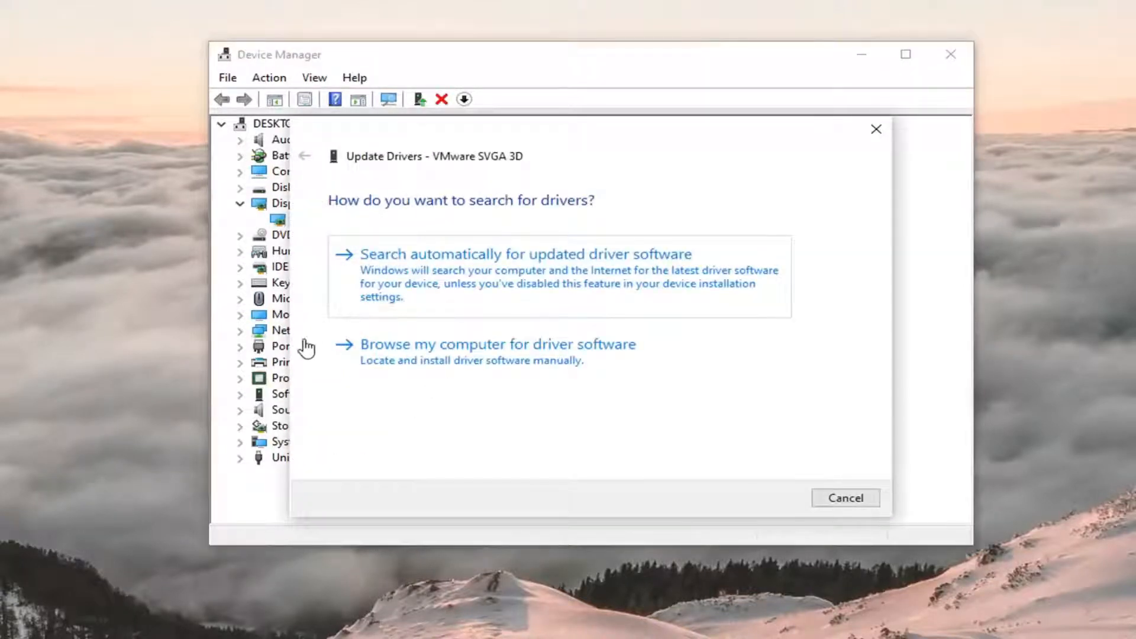
mouse_move(456, 361)
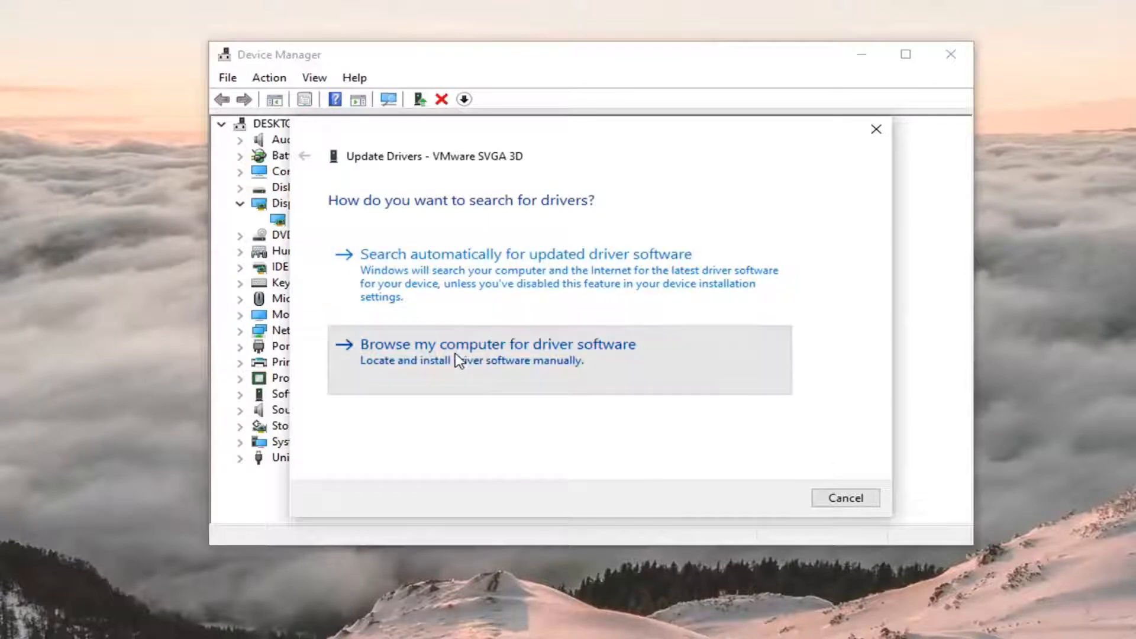
- Install VMware SVGA 3D from this computer's driver list, then close Device Manager
click(497, 343)
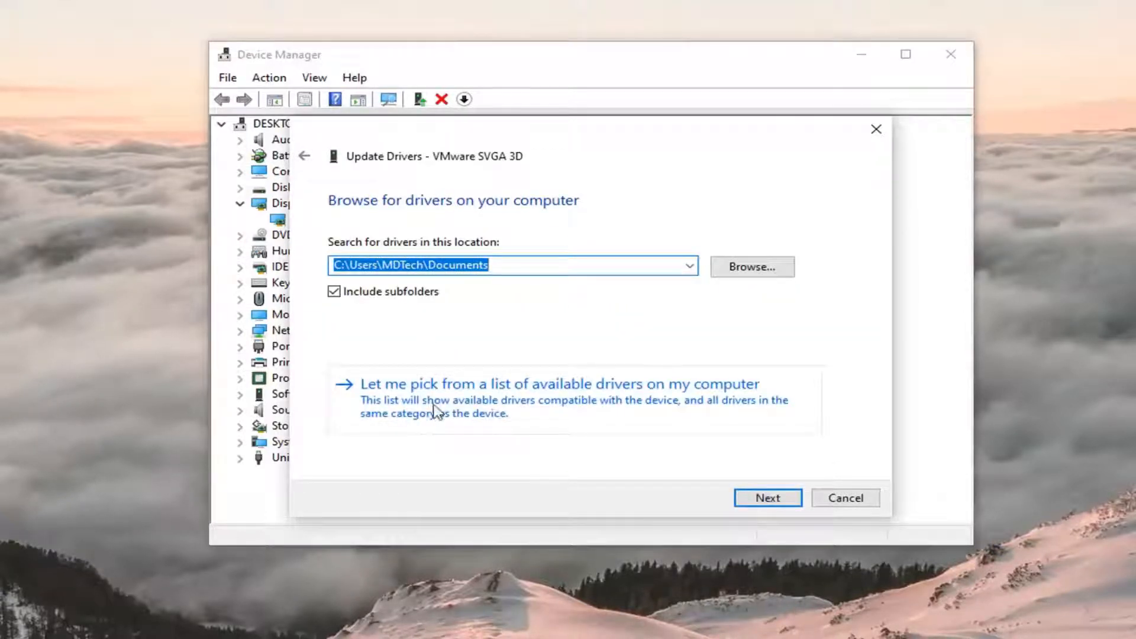
click(558, 383)
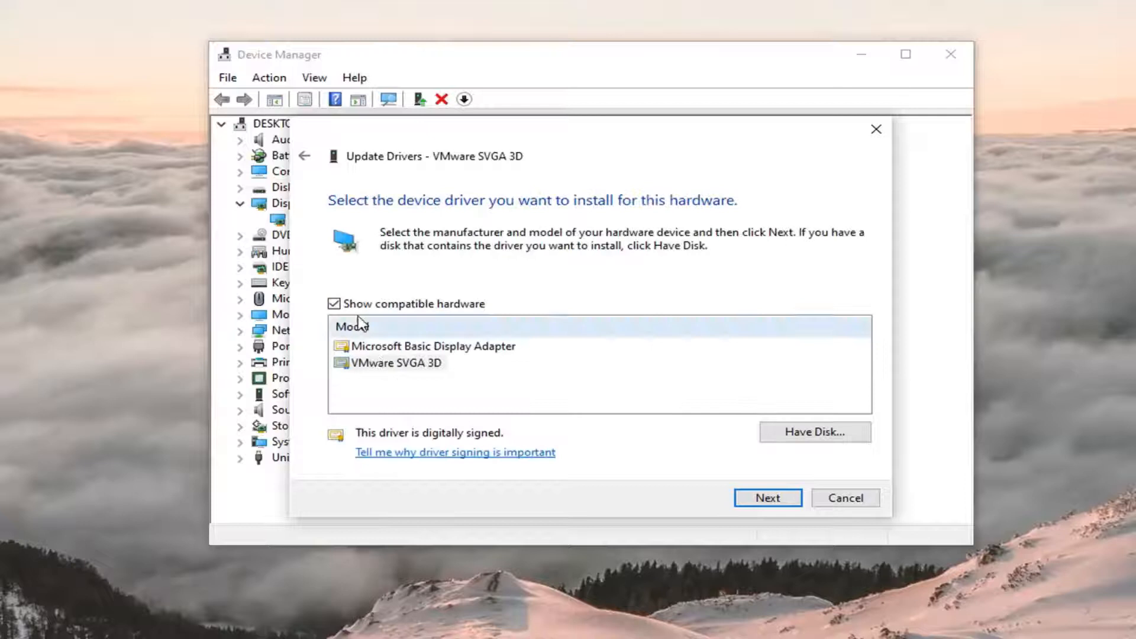
mouse_move(680, 352)
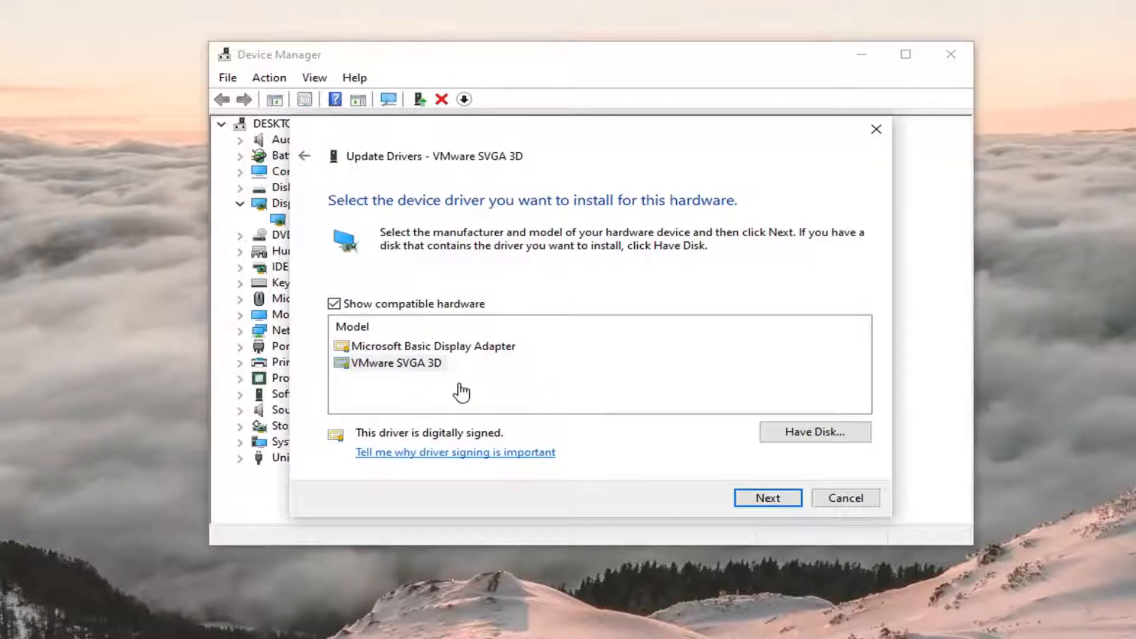
mouse_move(409, 391)
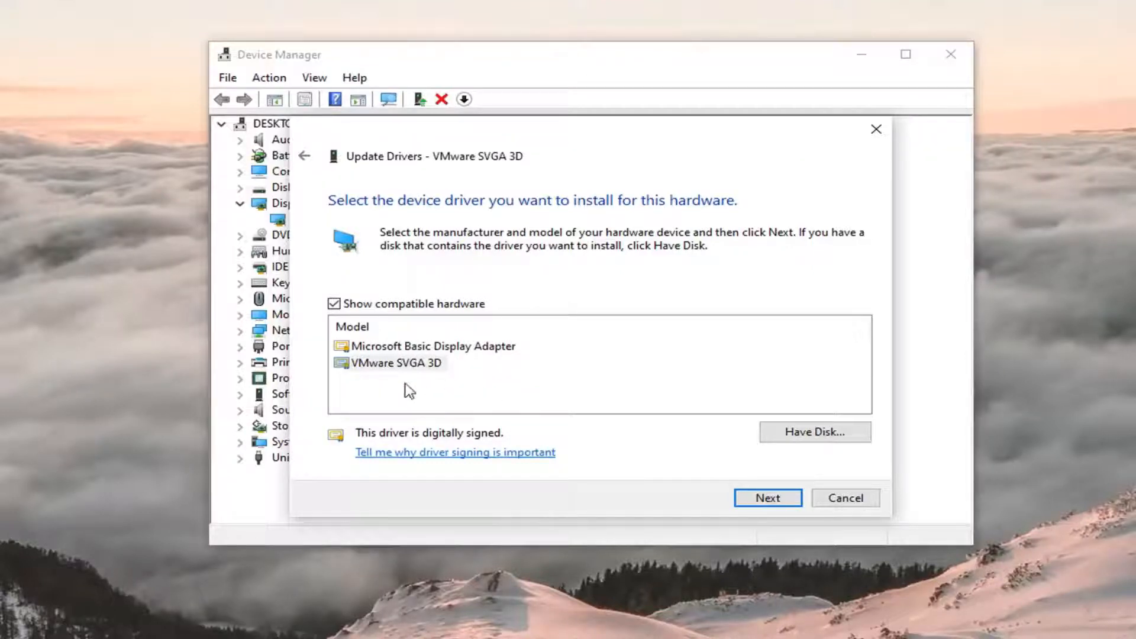
mouse_move(462, 378)
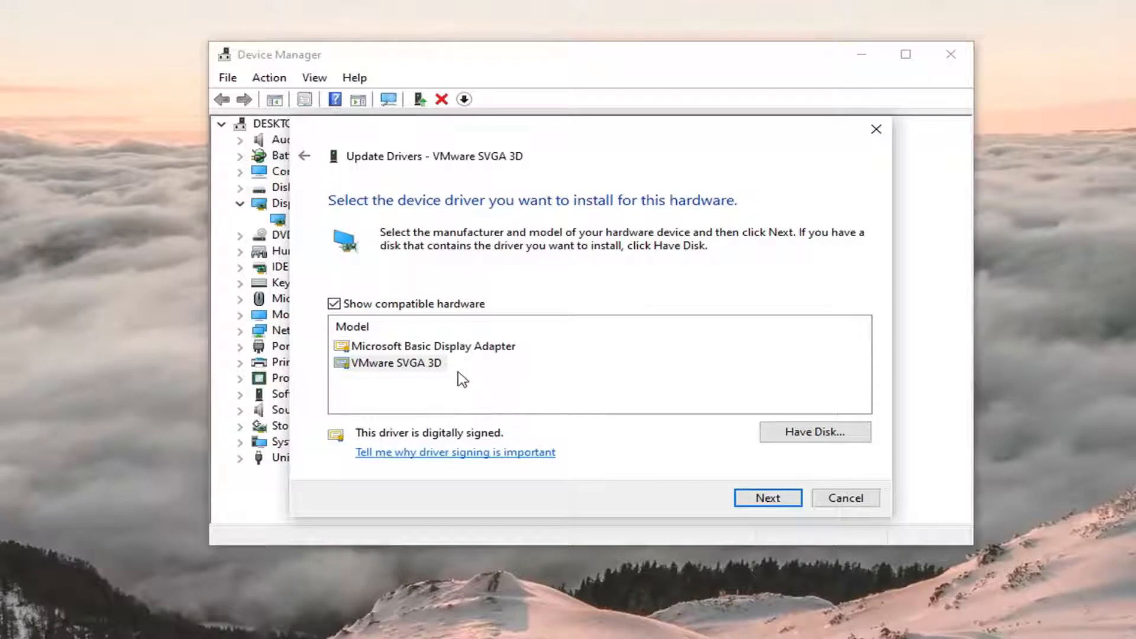
click(396, 362)
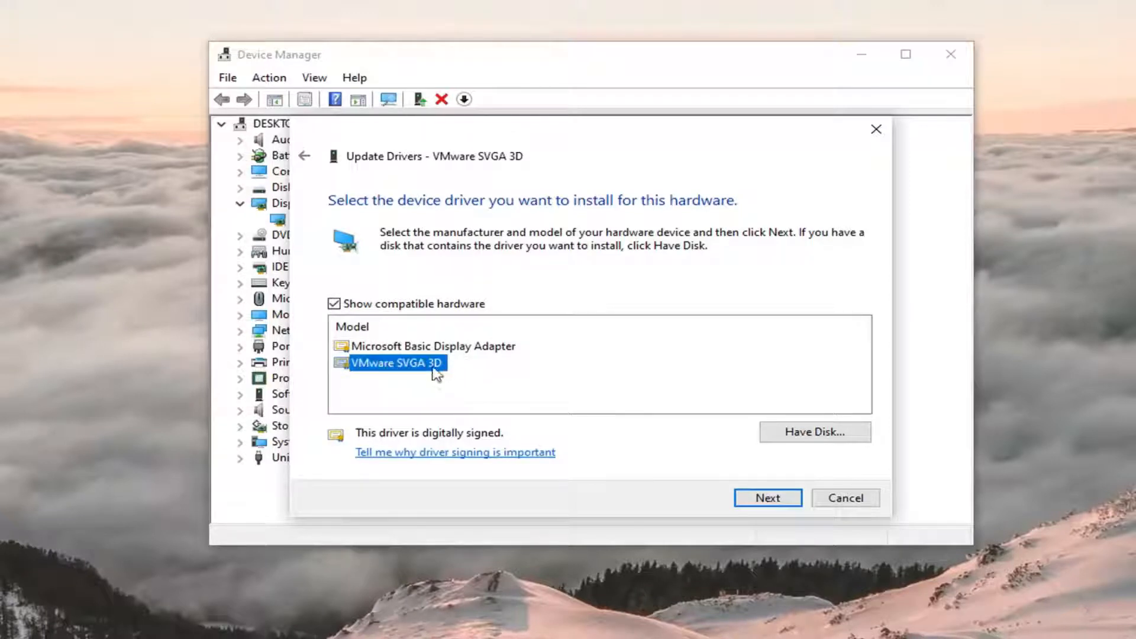
click(767, 498)
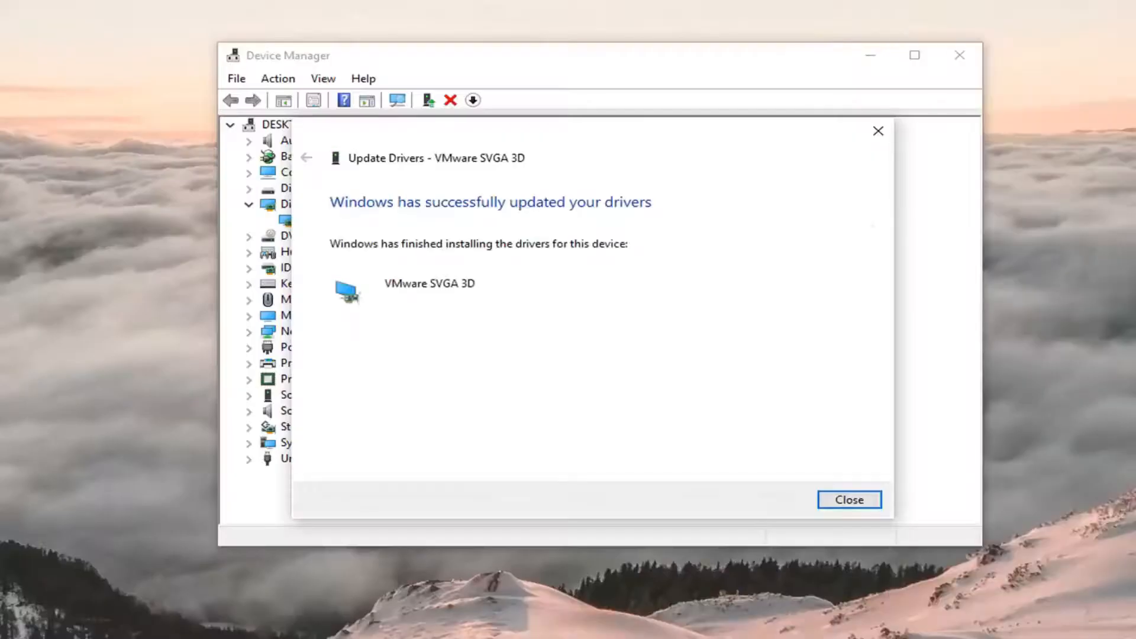
click(849, 499)
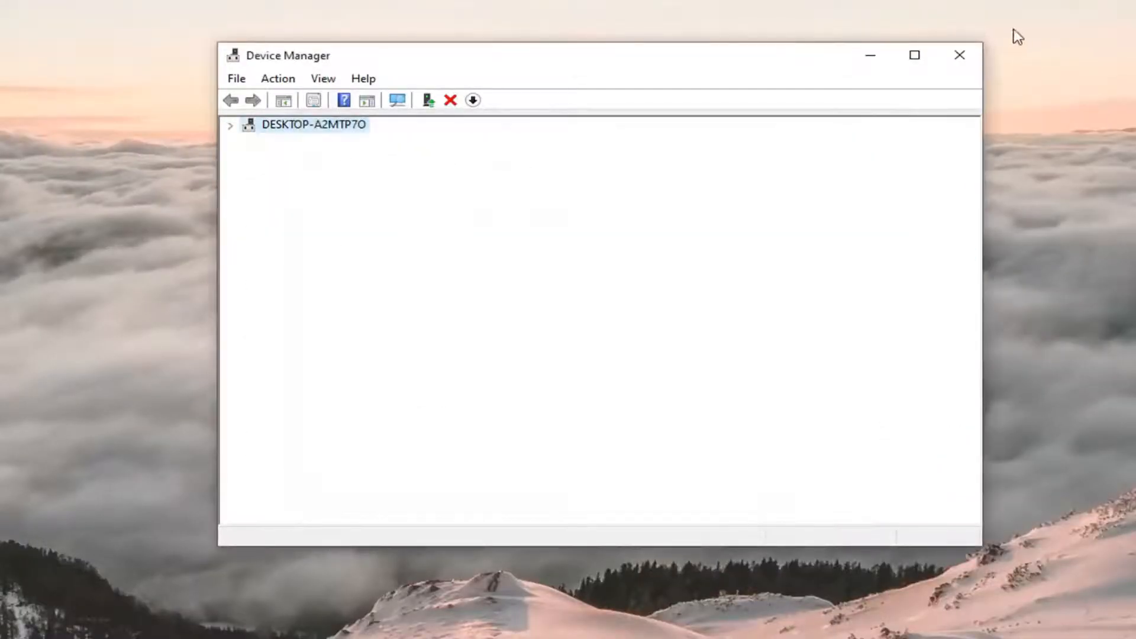
click(959, 55)
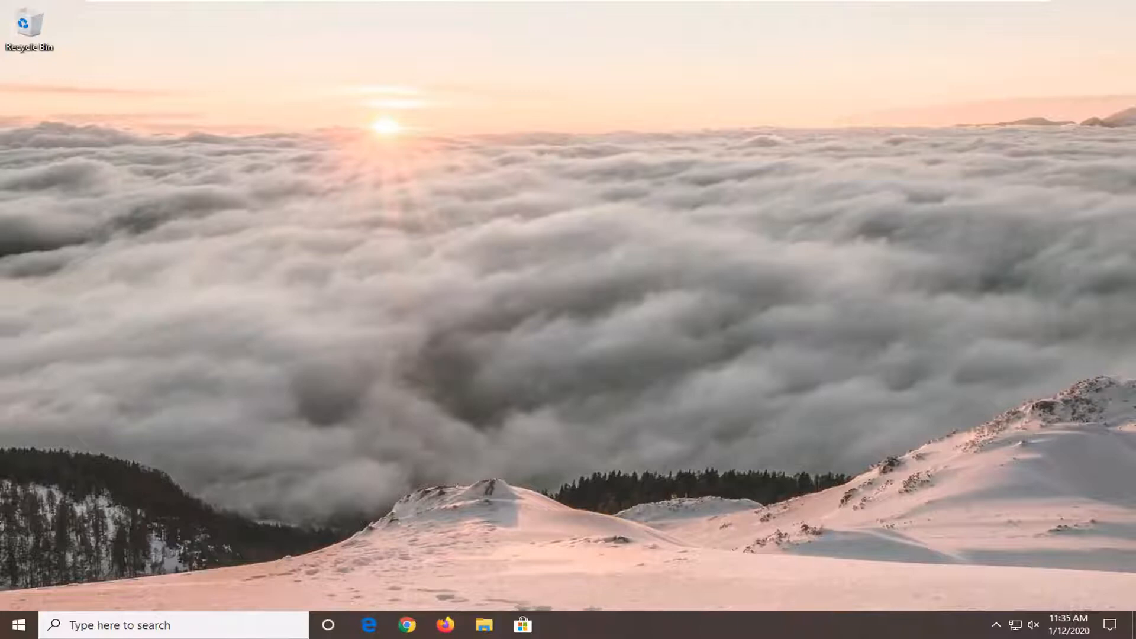
mouse_move(4, 583)
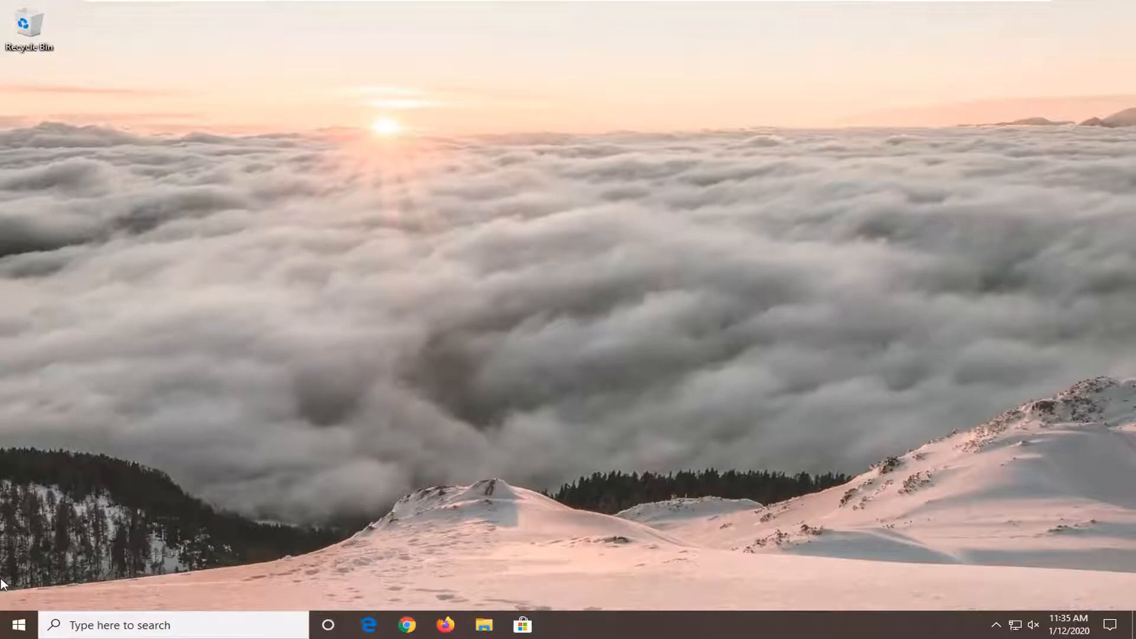
- Search 'reged' in Start and run Registry Editor as administrator, approving UAC
click(17, 624)
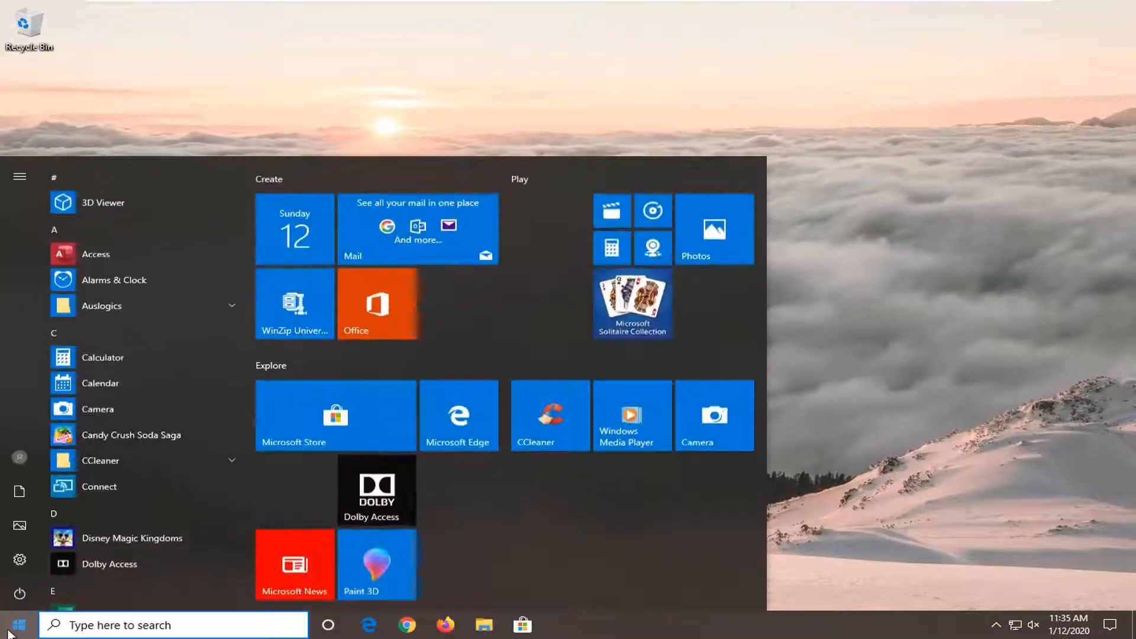
click(18, 625)
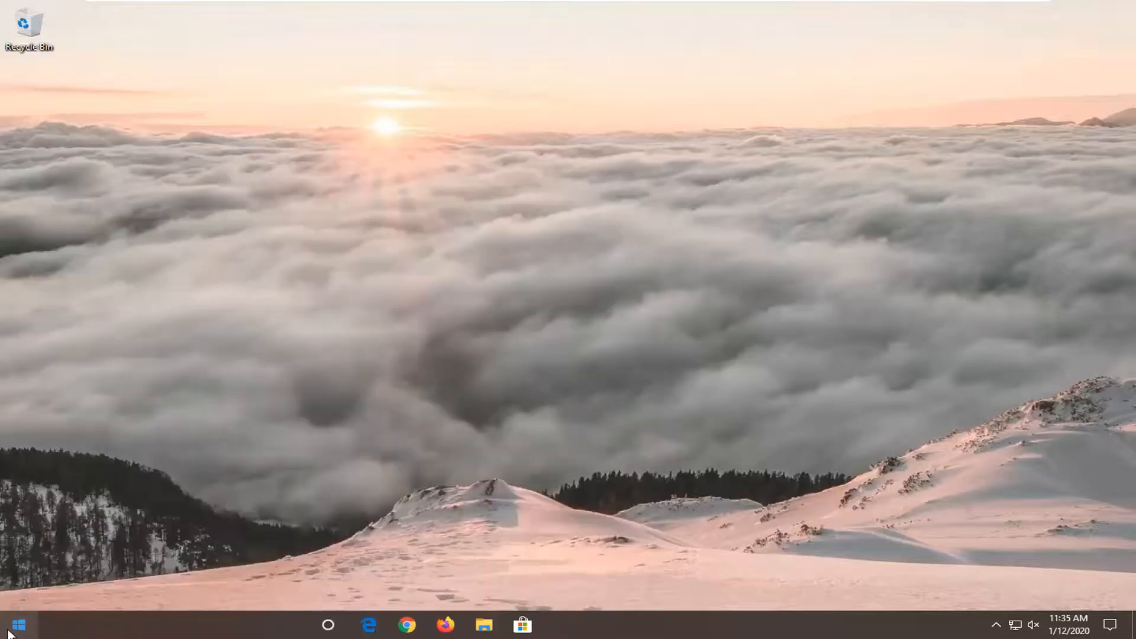
click(19, 624)
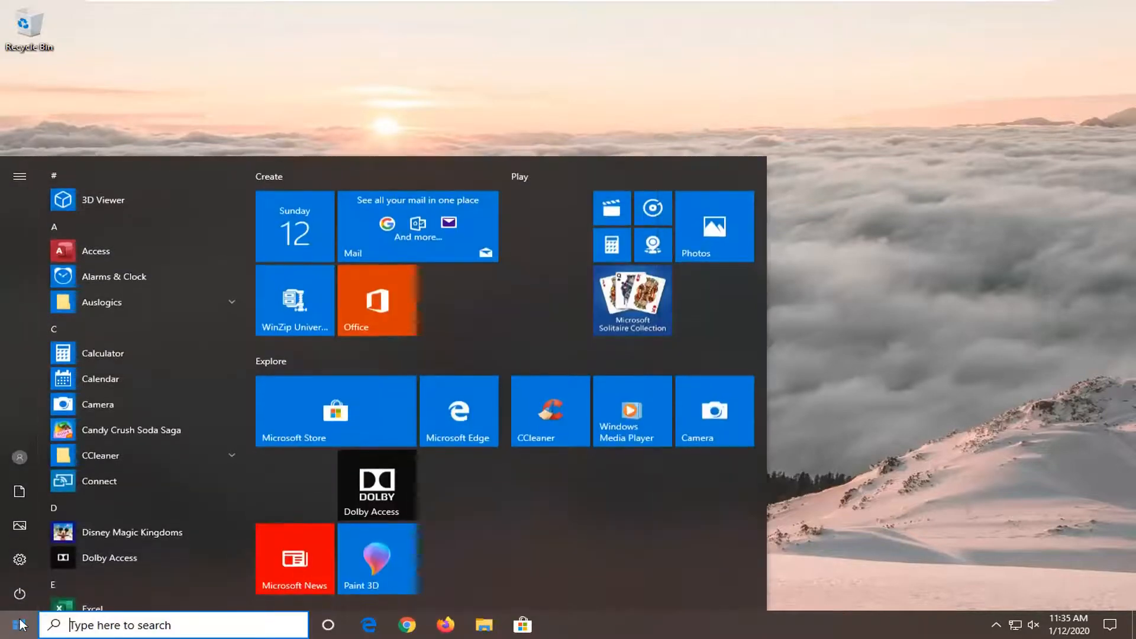
text(regedit)
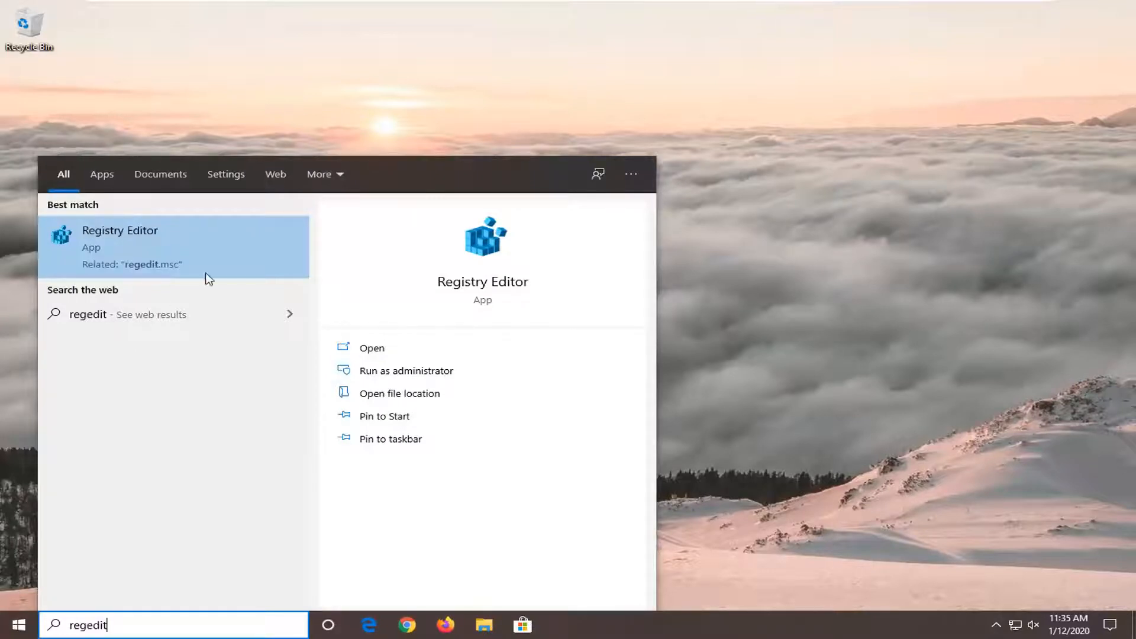
right_click(120, 246)
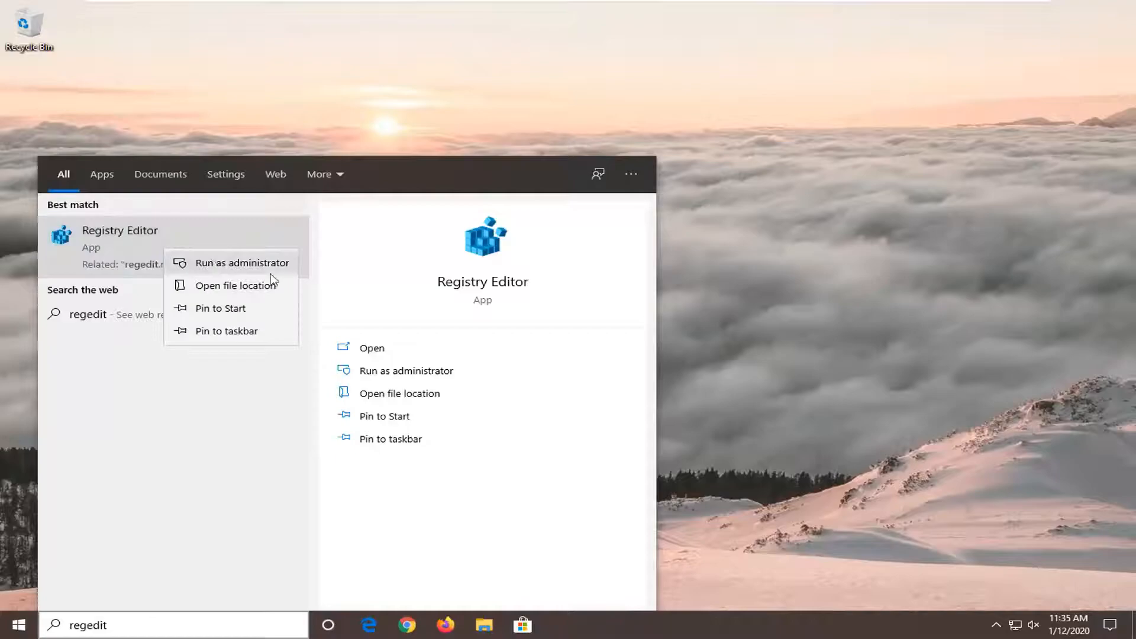
click(242, 263)
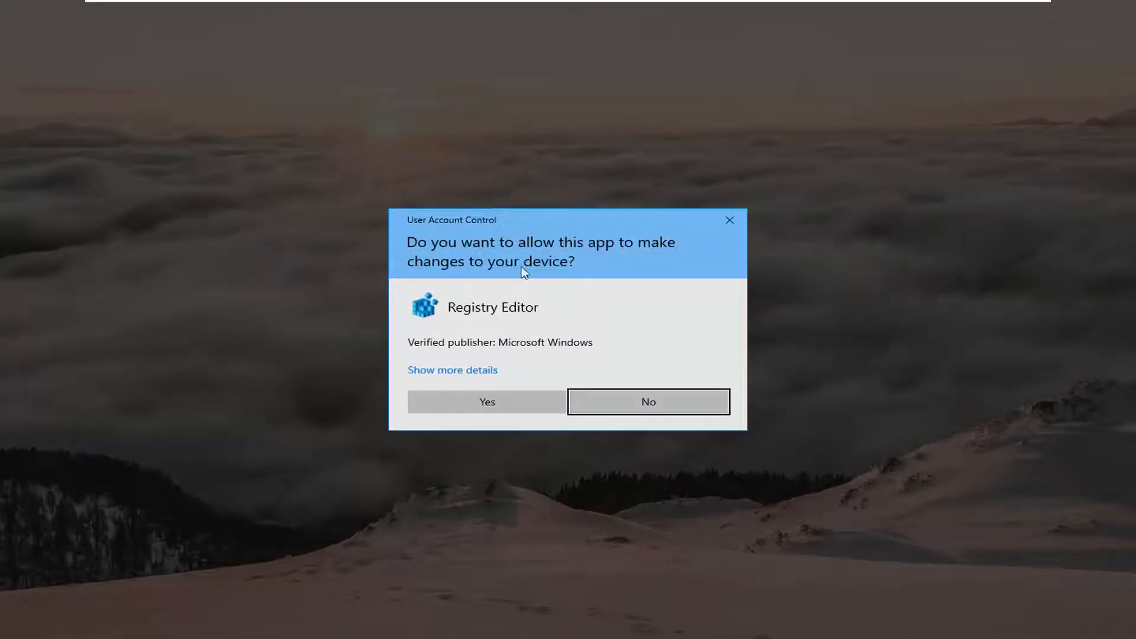
click(486, 401)
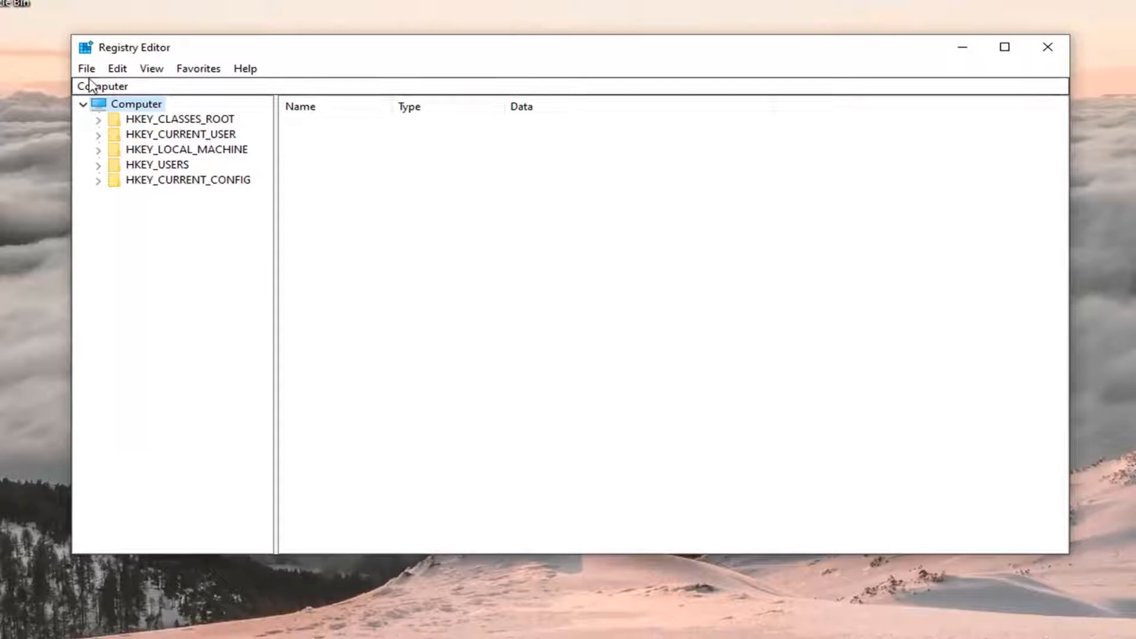
click(86, 68)
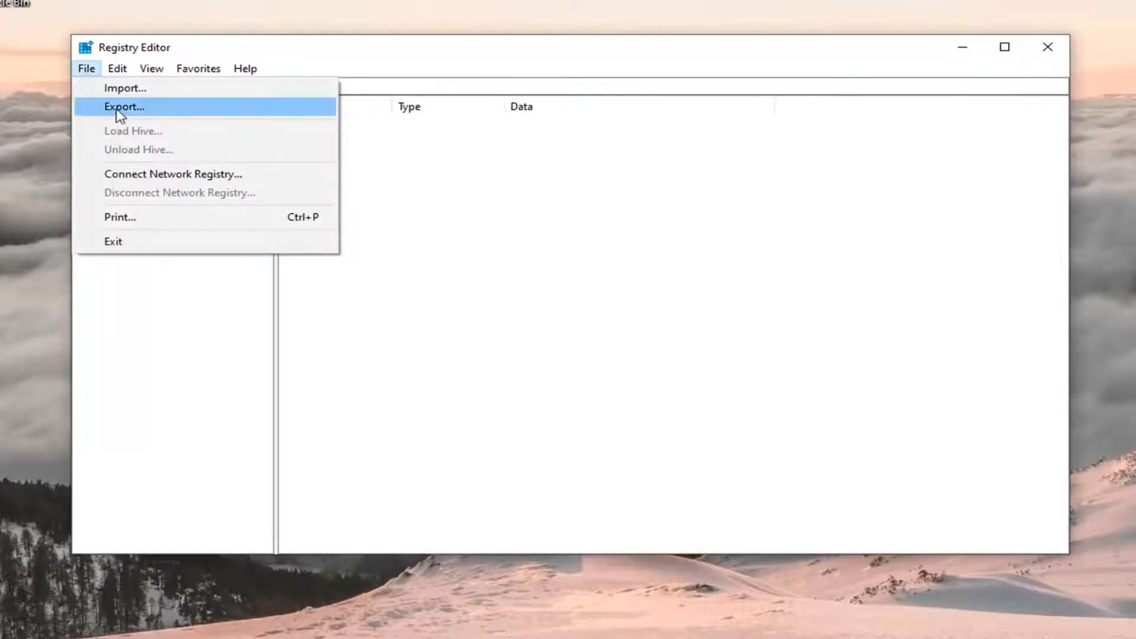
click(123, 106)
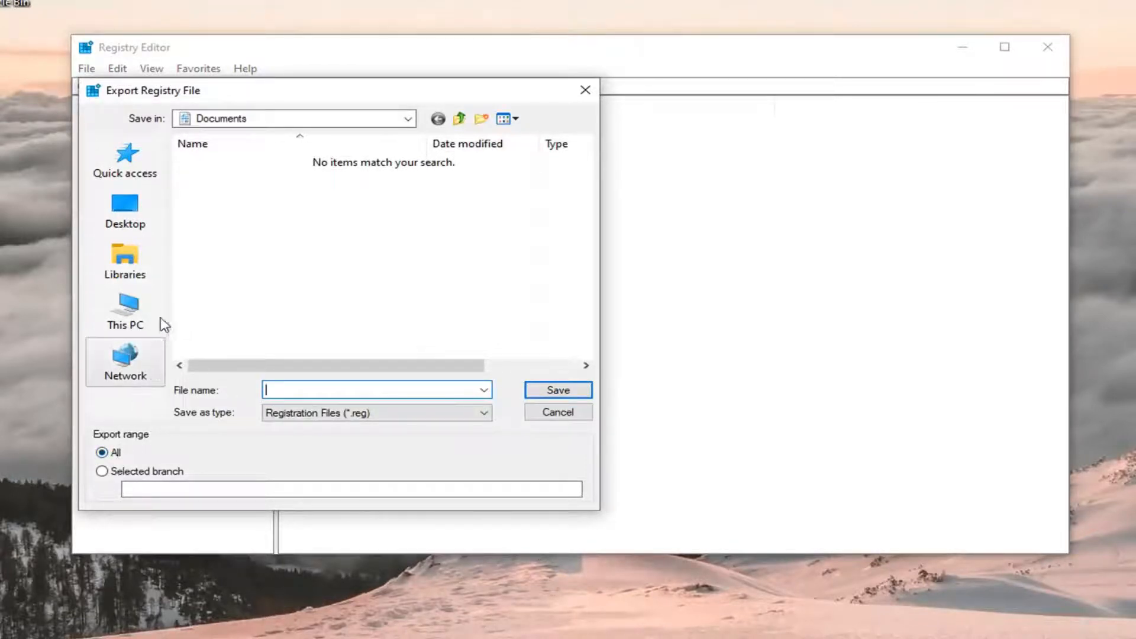
mouse_move(601, 462)
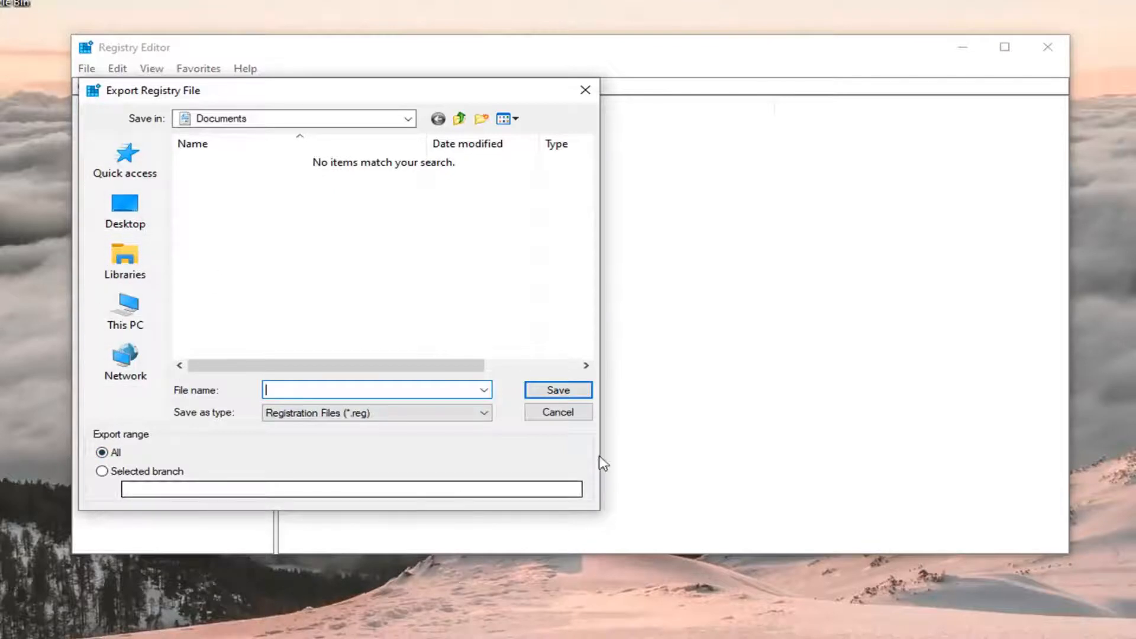
click(557, 411)
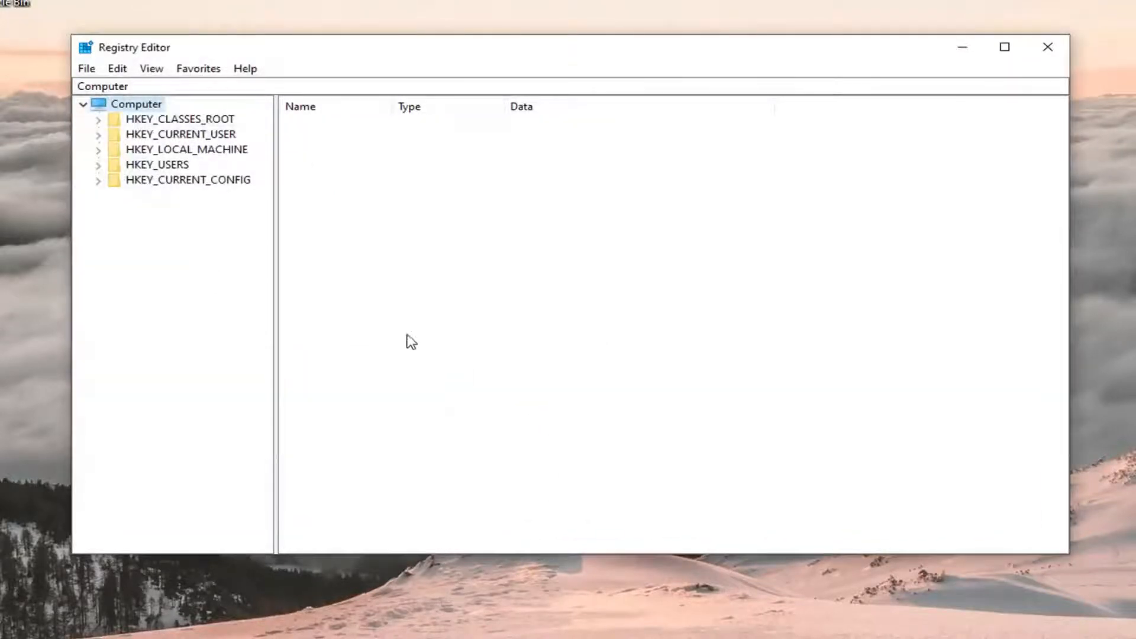
click(86, 68)
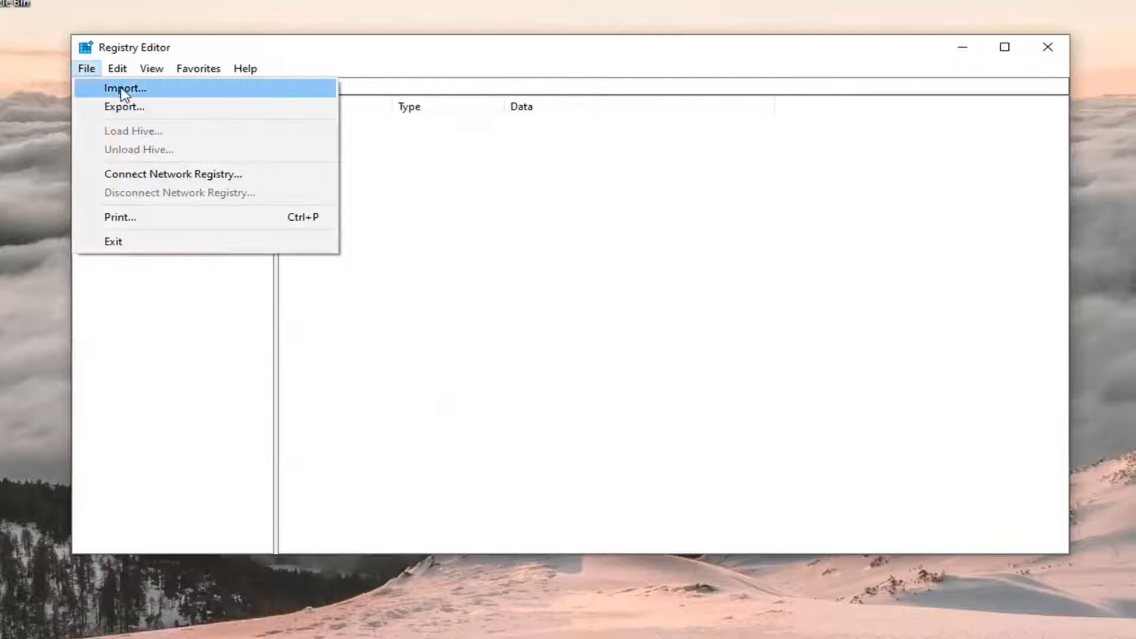
click(124, 87)
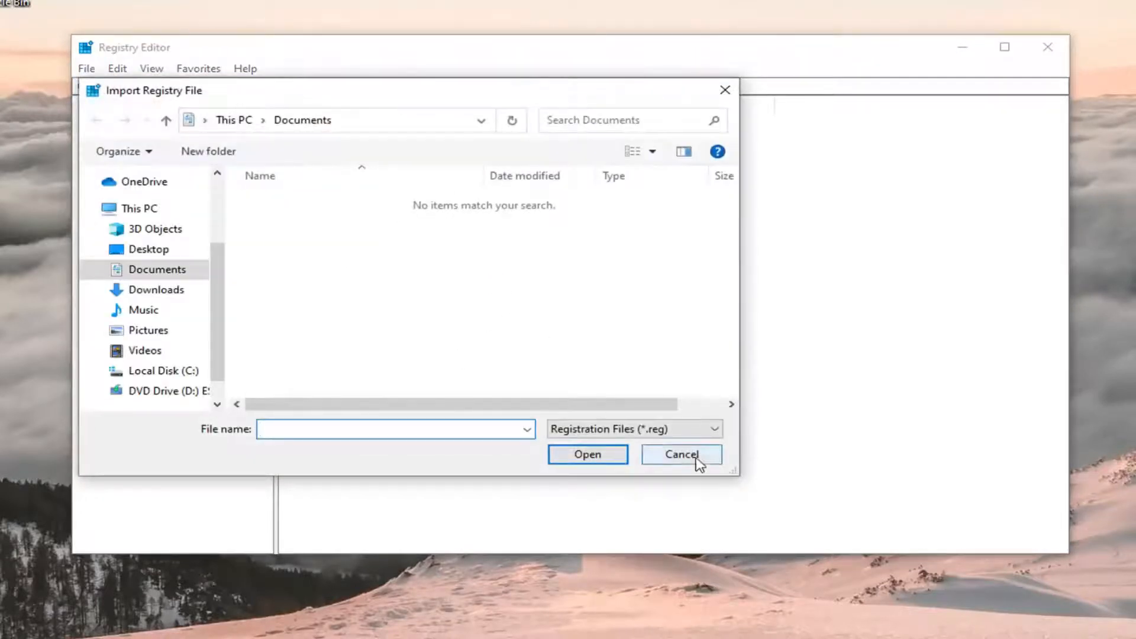
click(680, 454)
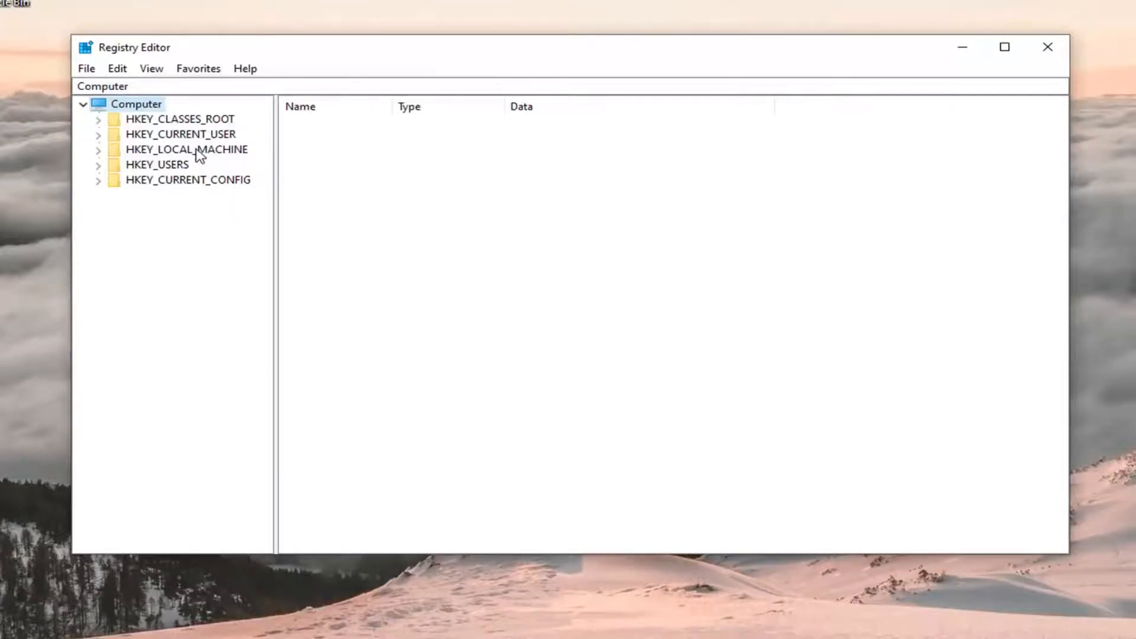
- Navigate to HKEY_LOCAL_MACHINE\SYSTEM\CurrentControlSet\Control\GraphicsDrivers in the registry tree
click(187, 150)
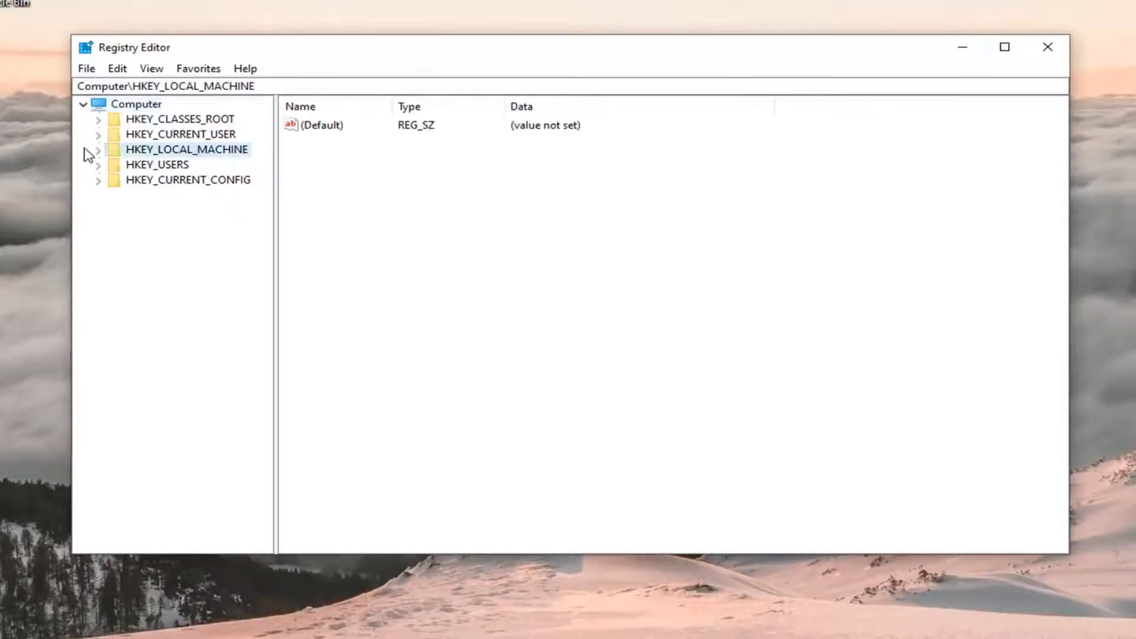
click(98, 149)
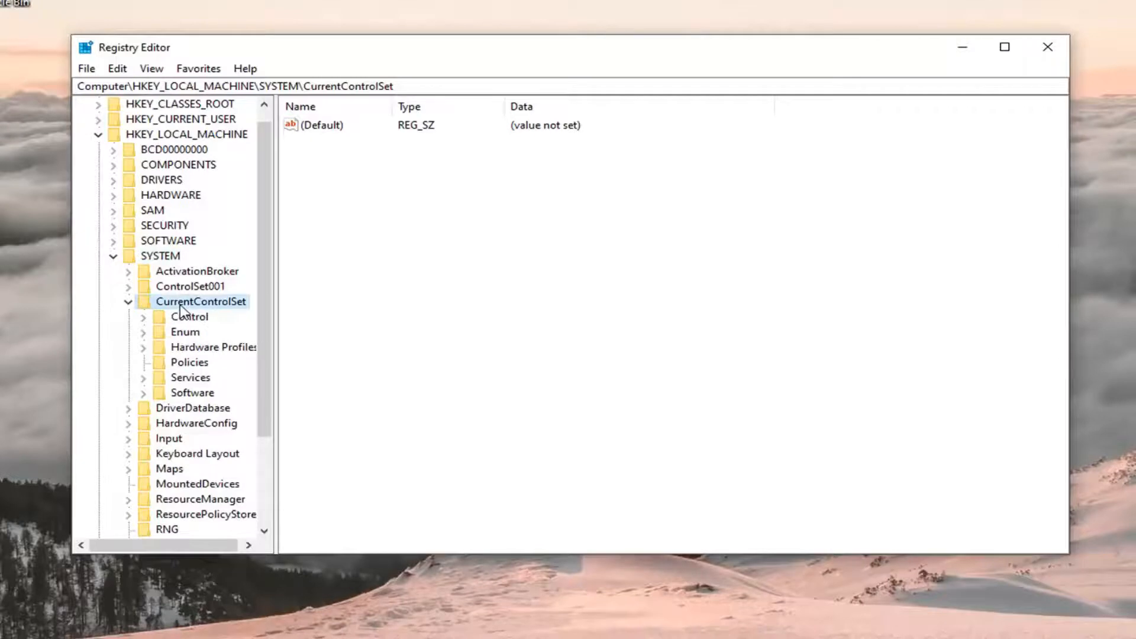
click(189, 316)
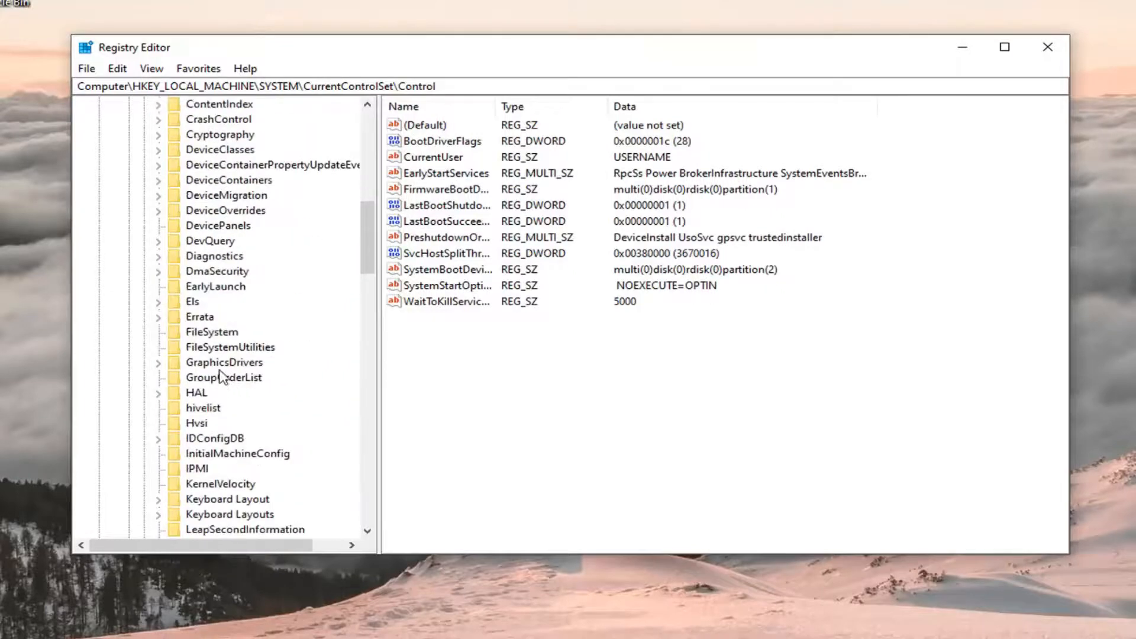
click(224, 362)
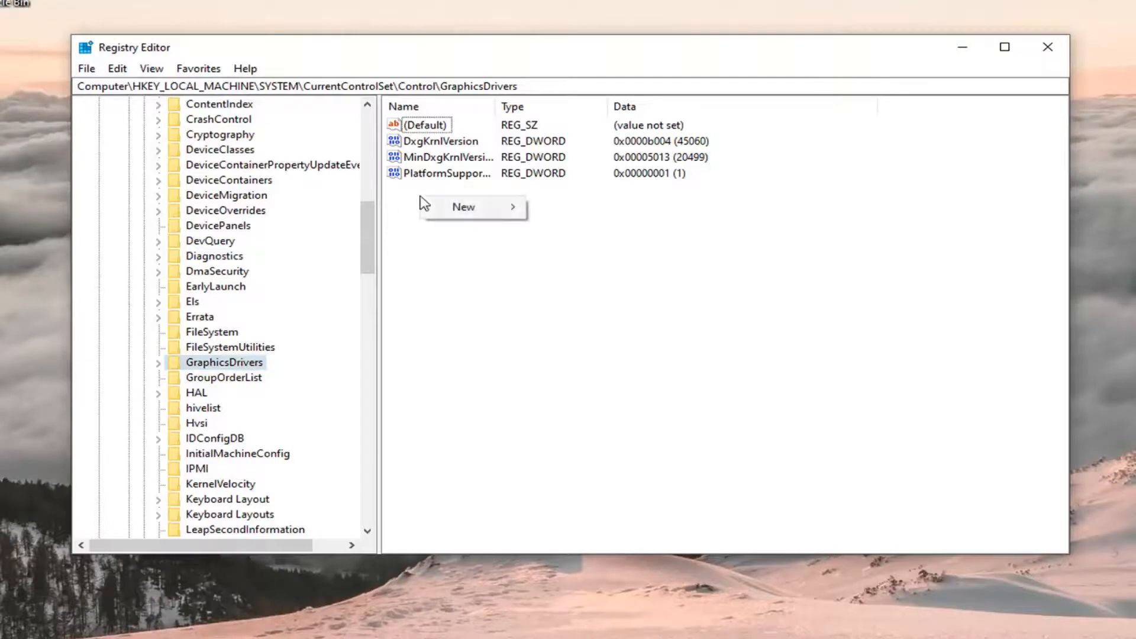
mouse_move(462, 206)
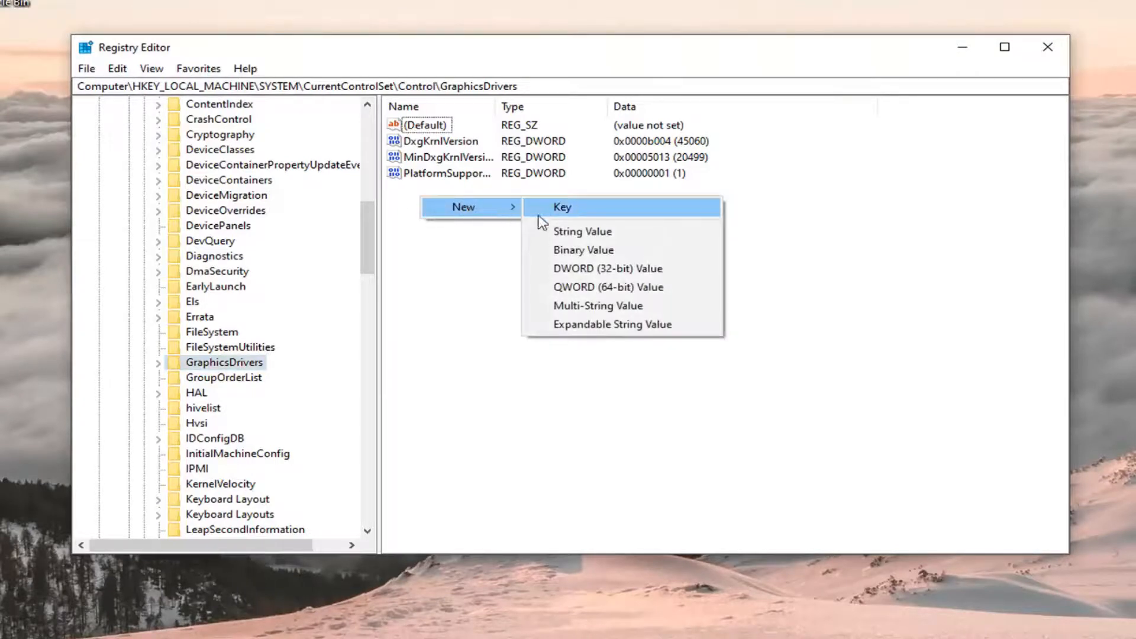
- Add a DWORD (32-bit) value named TdrDelay to GraphicsDrivers
click(606, 268)
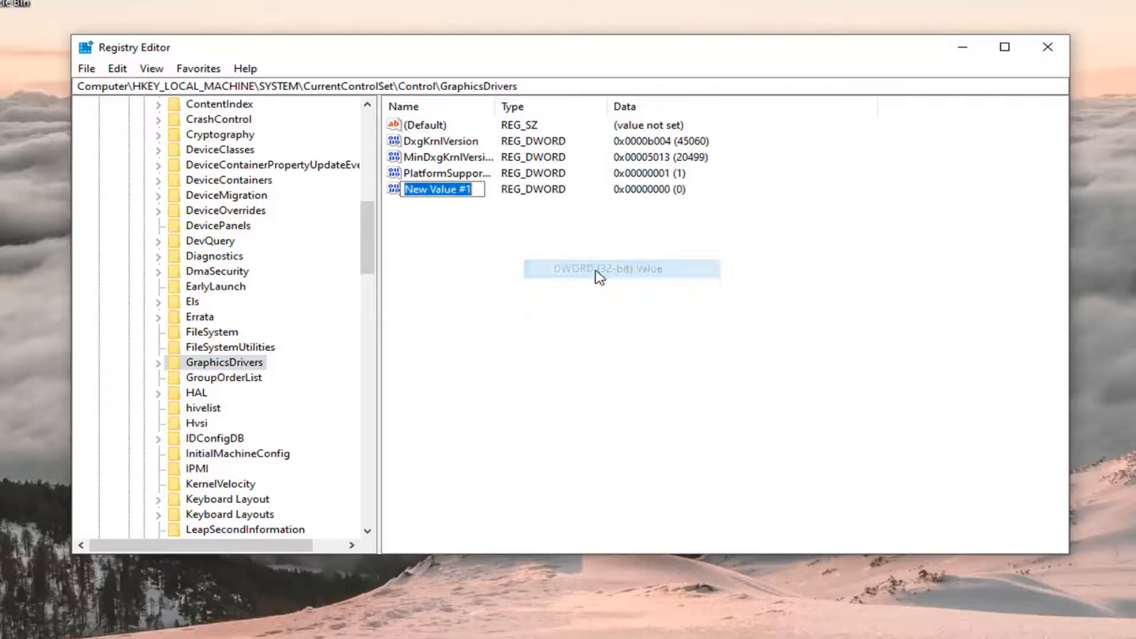
text(T)
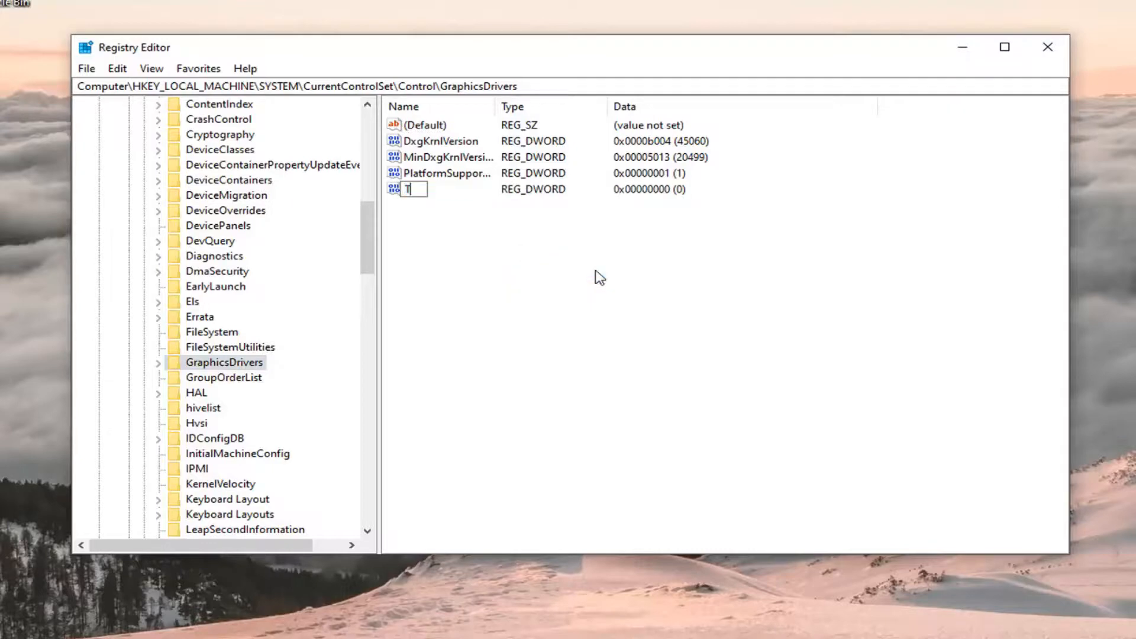
text(drDela)
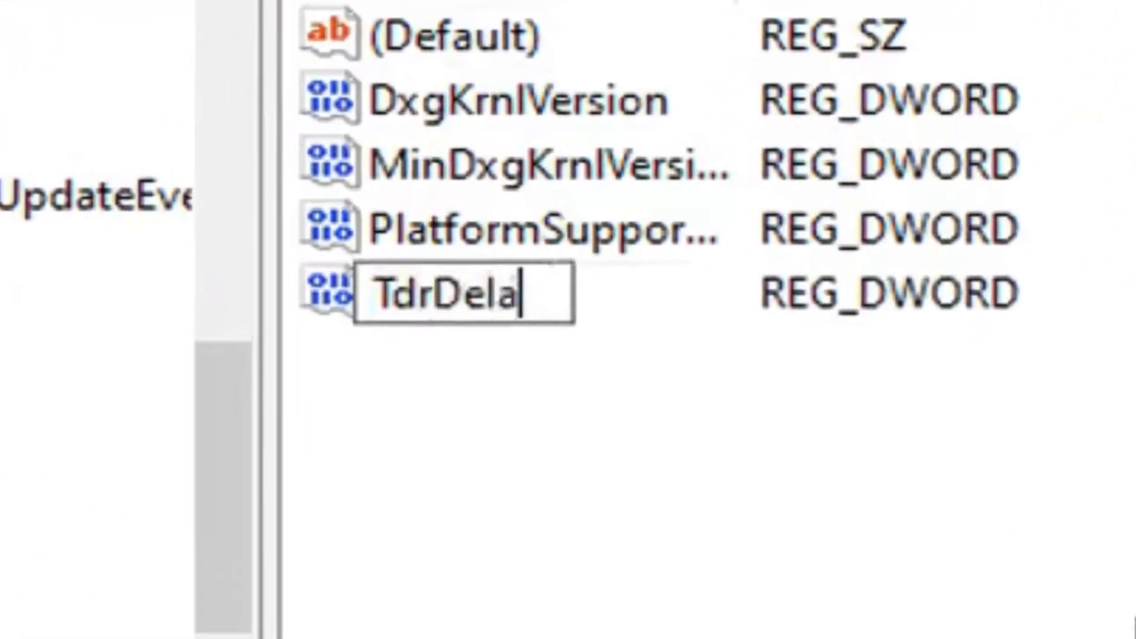
text(y)
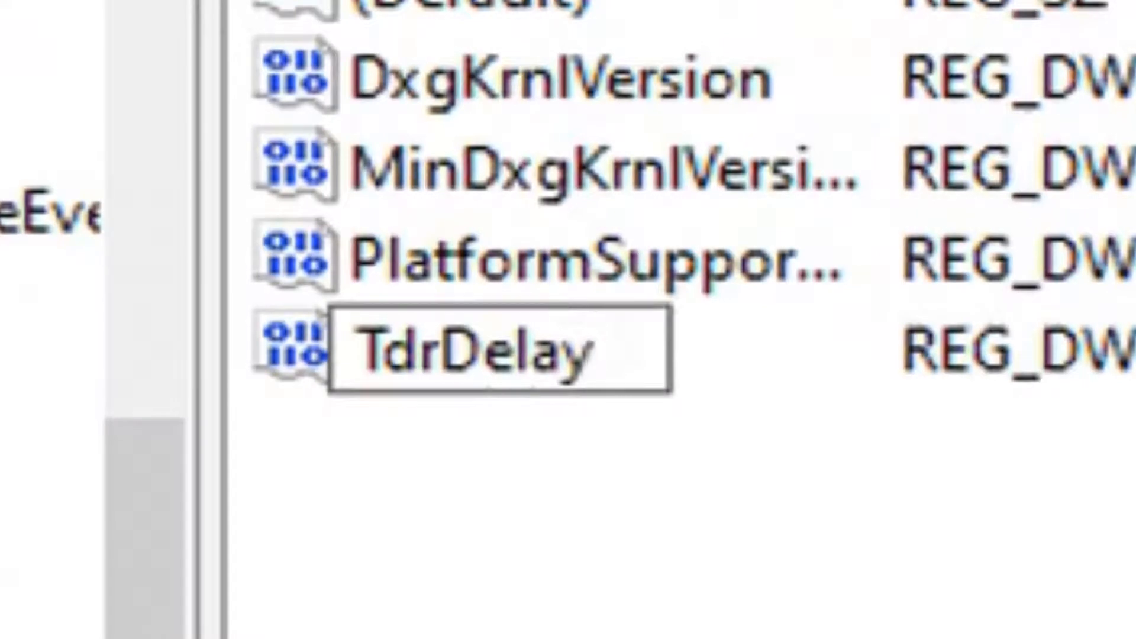
click(493, 348)
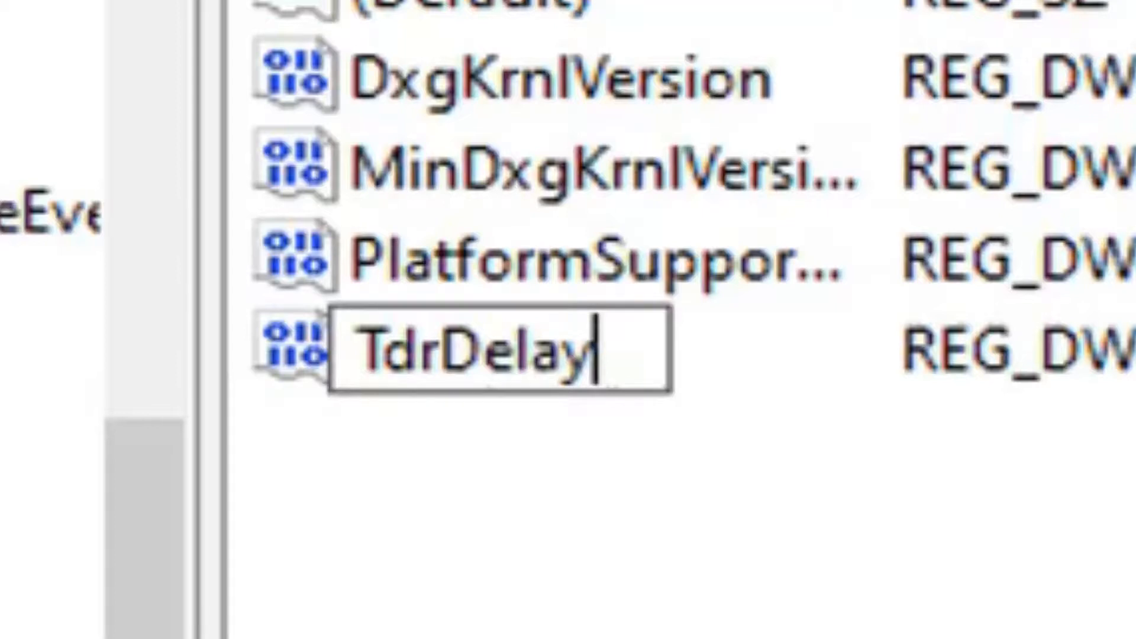
key(Enter)
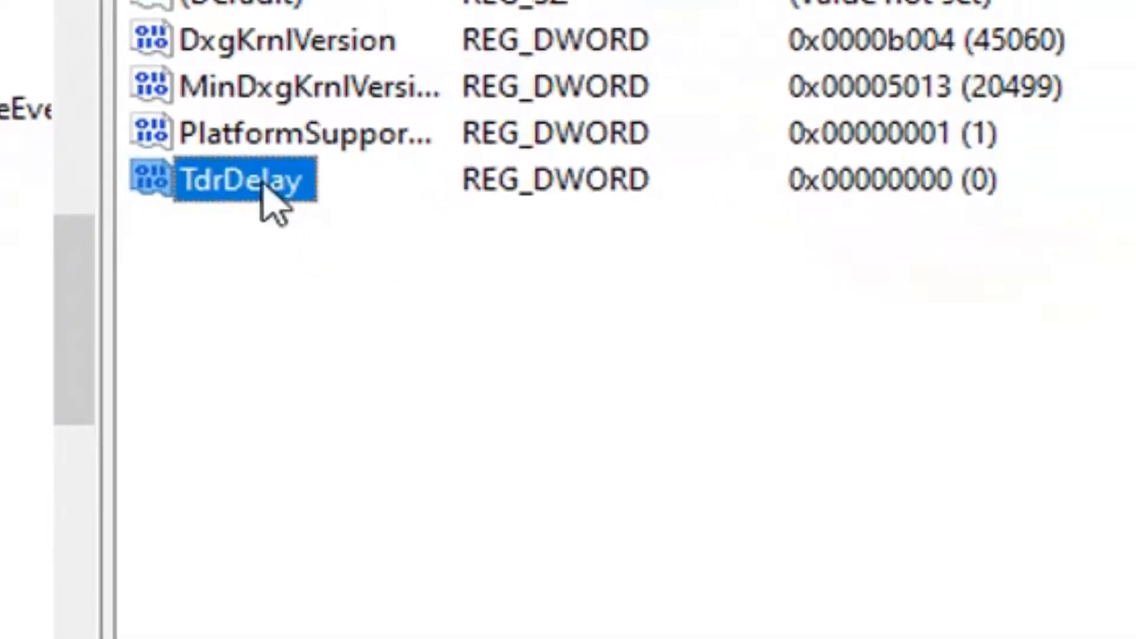
mouse_move(174, 254)
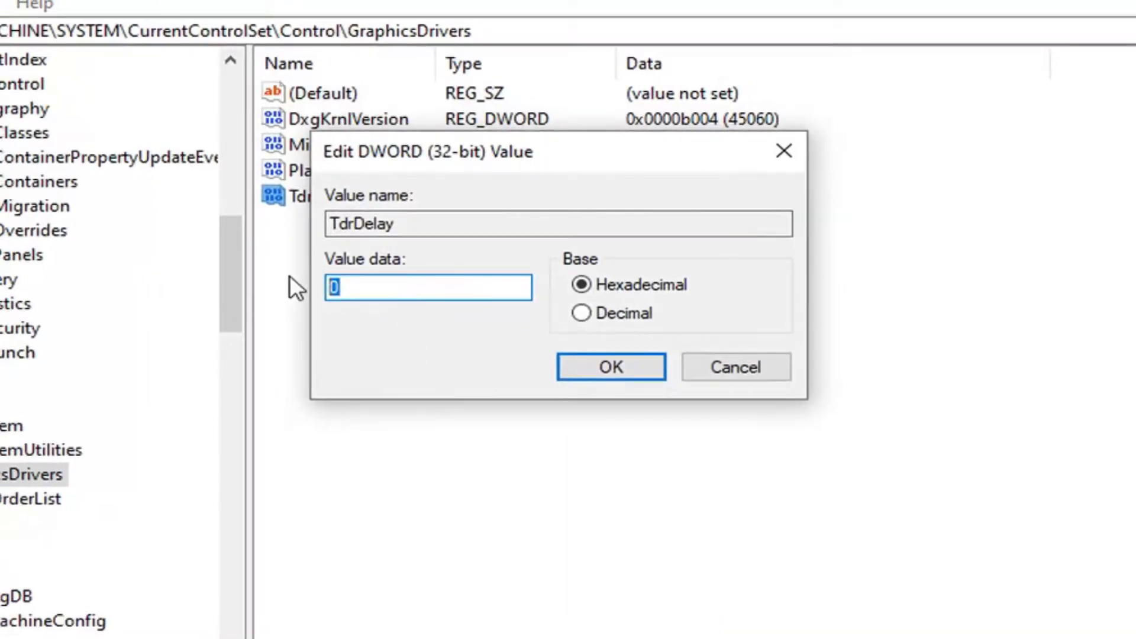
- Set TdrDelay's value data to 8 and confirm with OK
text(8)
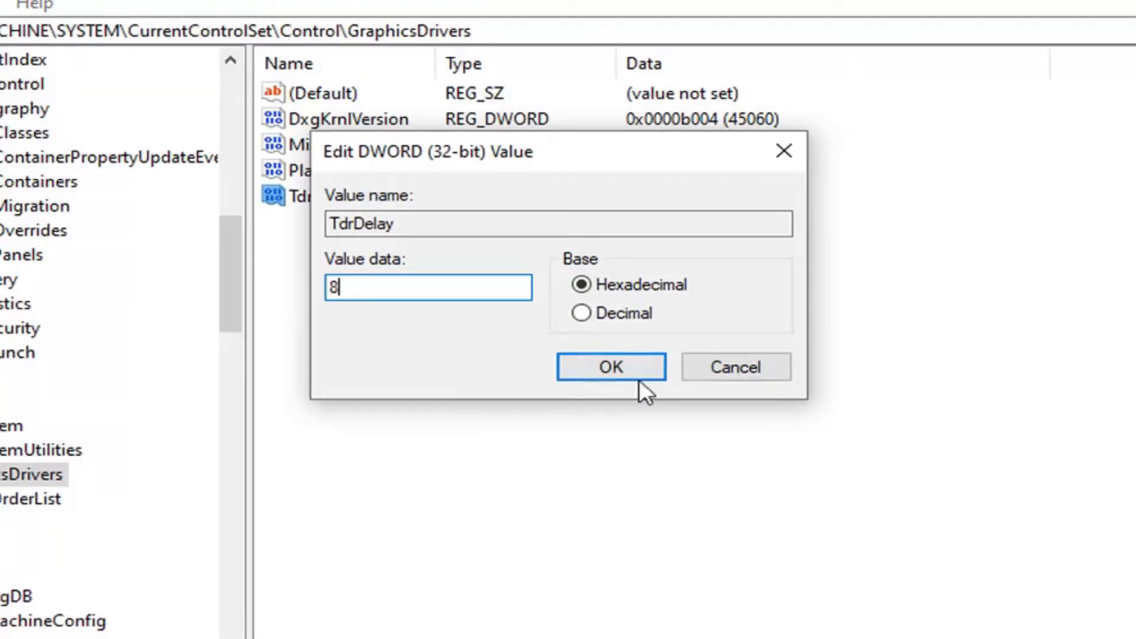
click(609, 367)
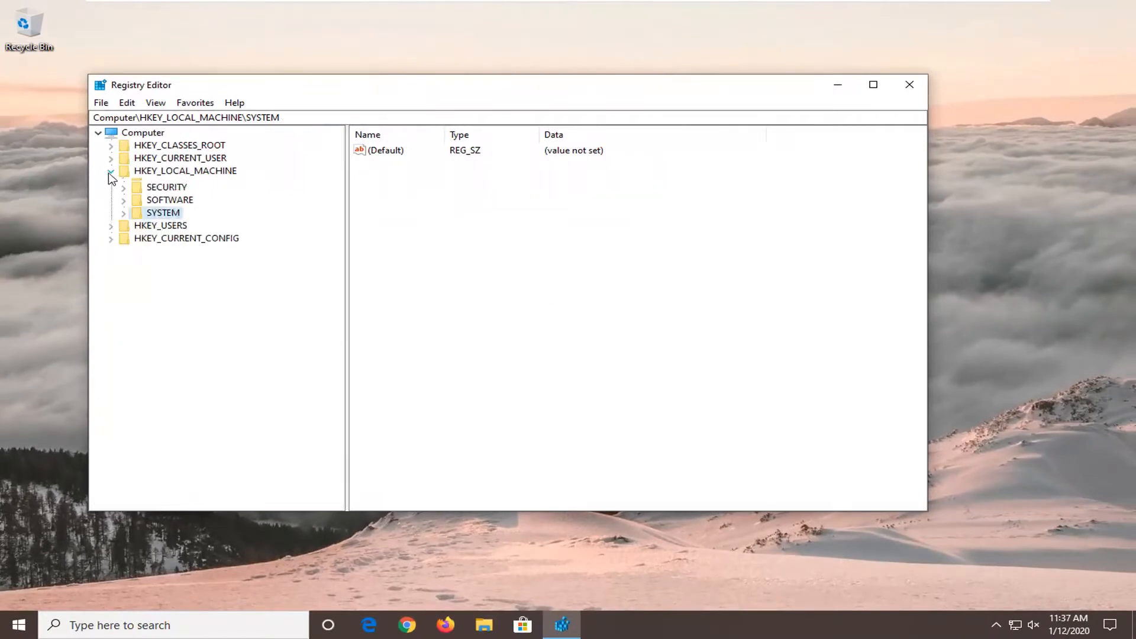
- Collapse HKEY_LOCAL_MACHINE and close Registry Editor
click(110, 170)
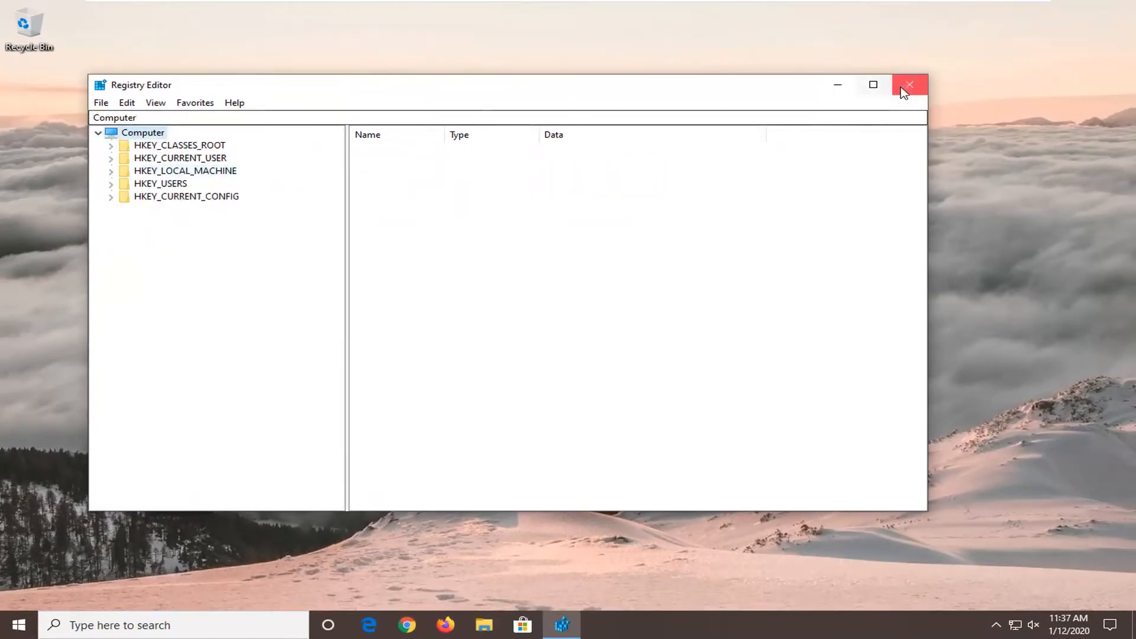
click(909, 85)
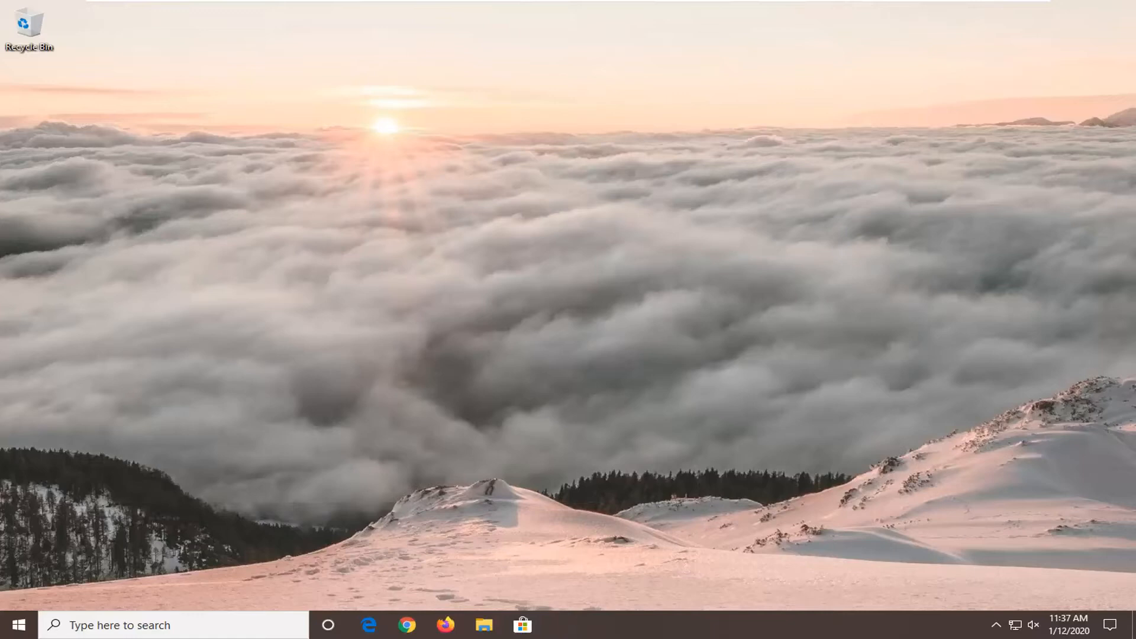